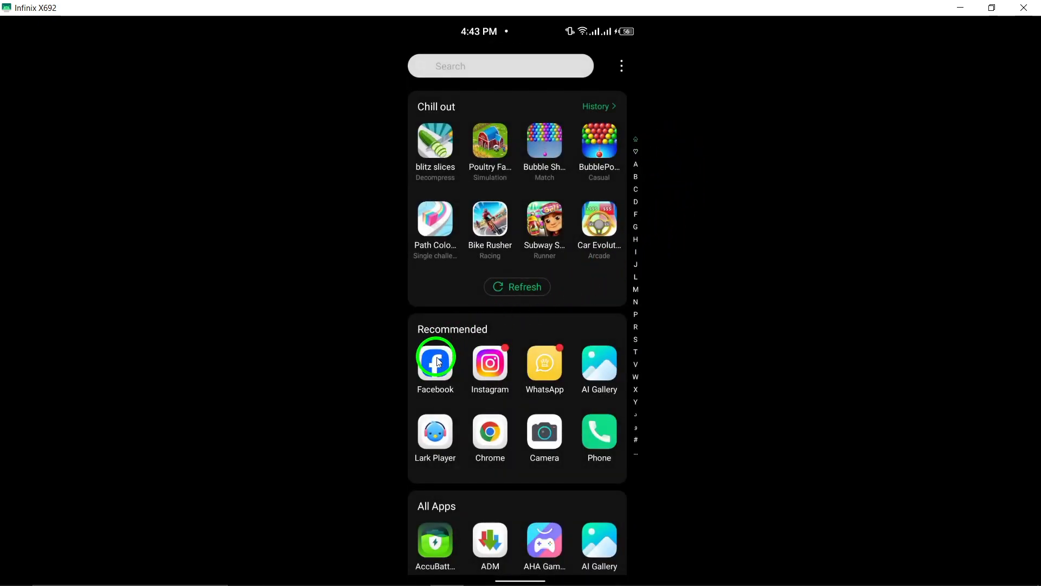
- Launch Facebook from the app drawer's Recommended section to reach the home feed
left_click(435, 362)
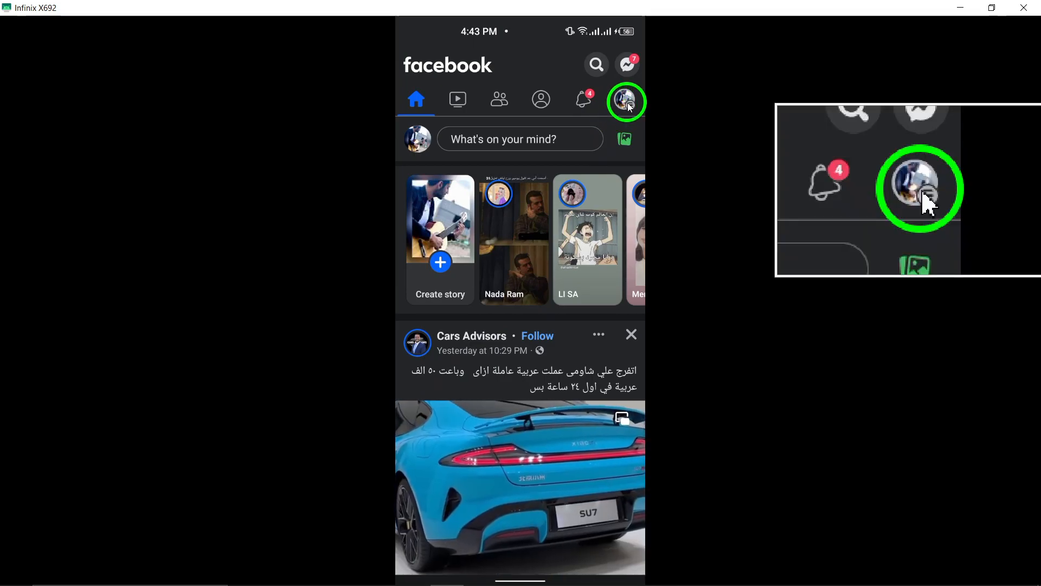
- Show the Pages this account manages, listing Owls Band, via the profile picture menu
left_click(625, 101)
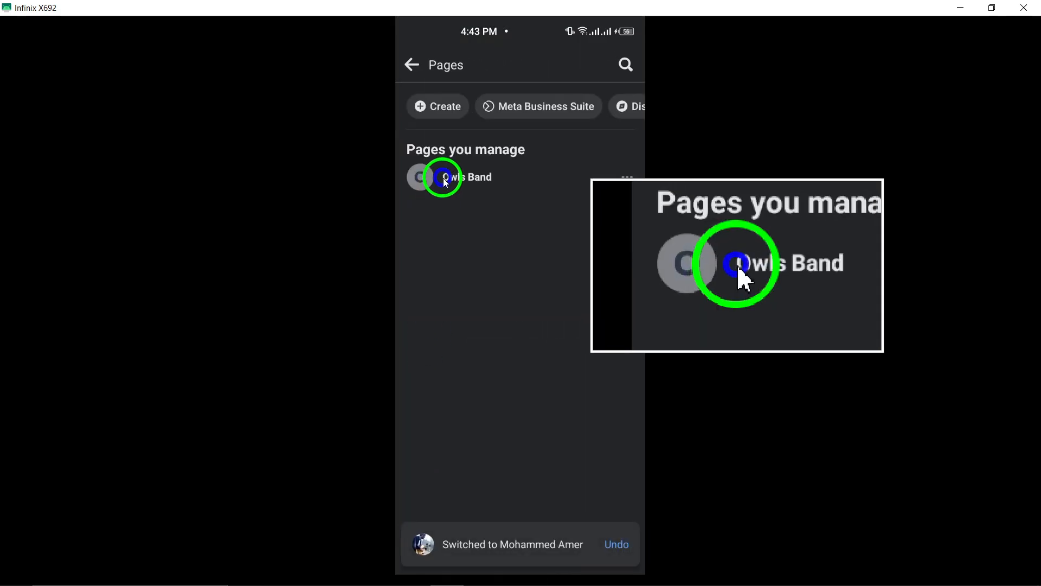
- Switch to acting as the Owls Band page and bring up its profile with manage and edit options
left_click(444, 177)
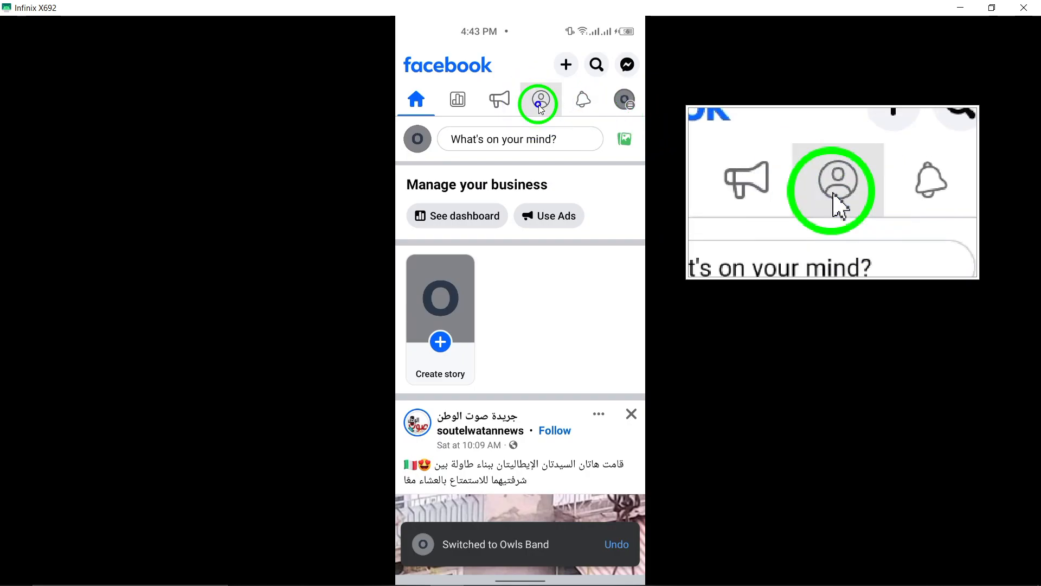
left_click(539, 99)
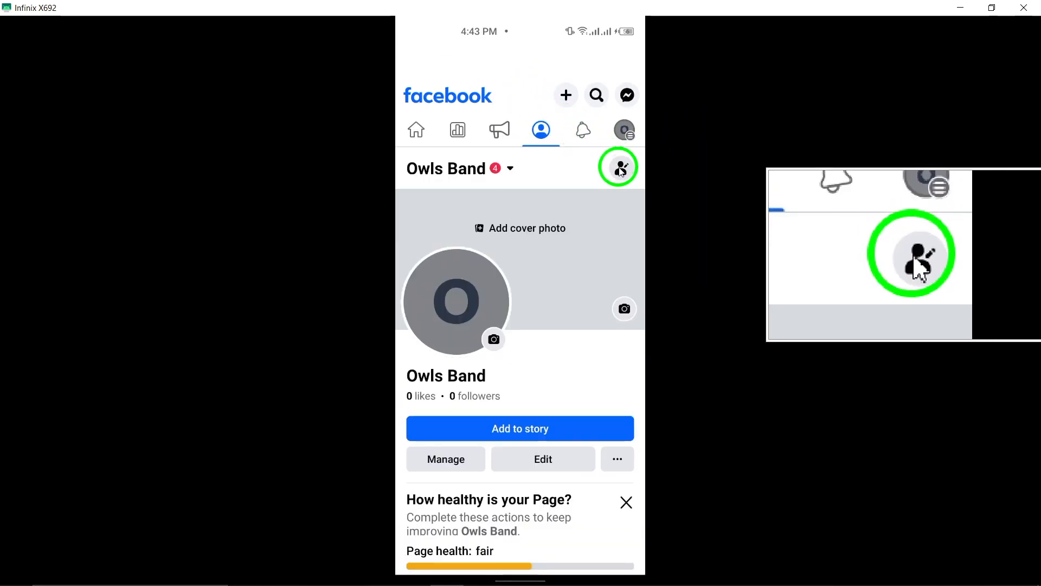
- Reach the Owls Band Edit Page screen with profile picture, avatar and cover photo sections
left_click(617, 167)
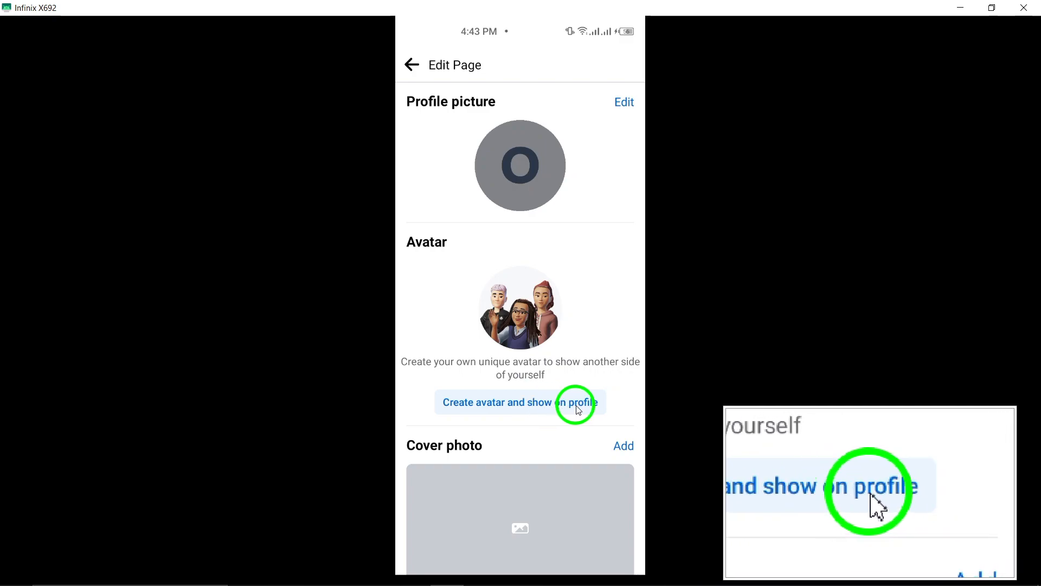
- Start 'Create avatar and show on profile' for Owls Band, reaching the skin tone picker
left_click(519, 401)
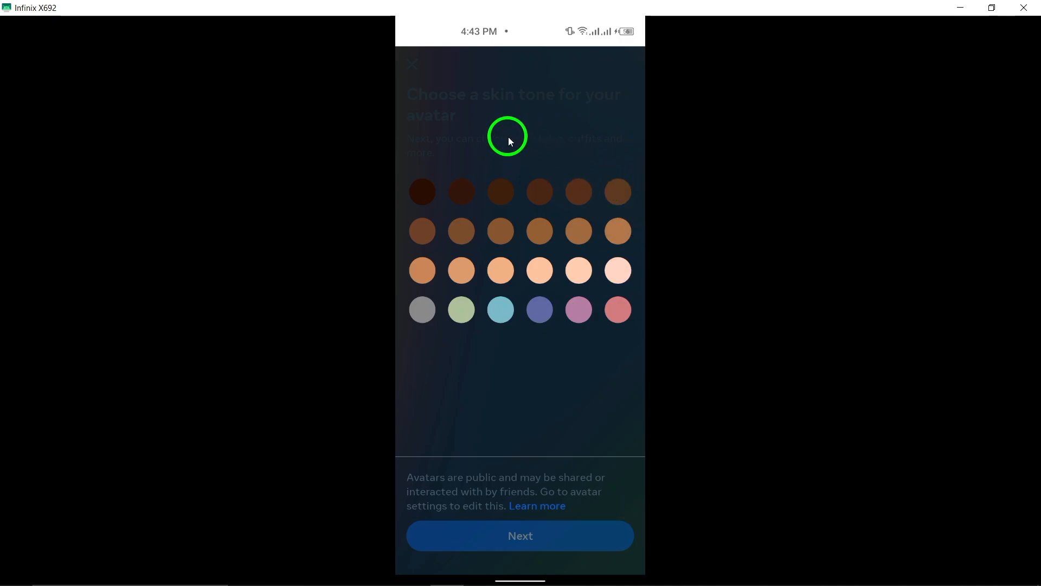
mouse_move(501, 137)
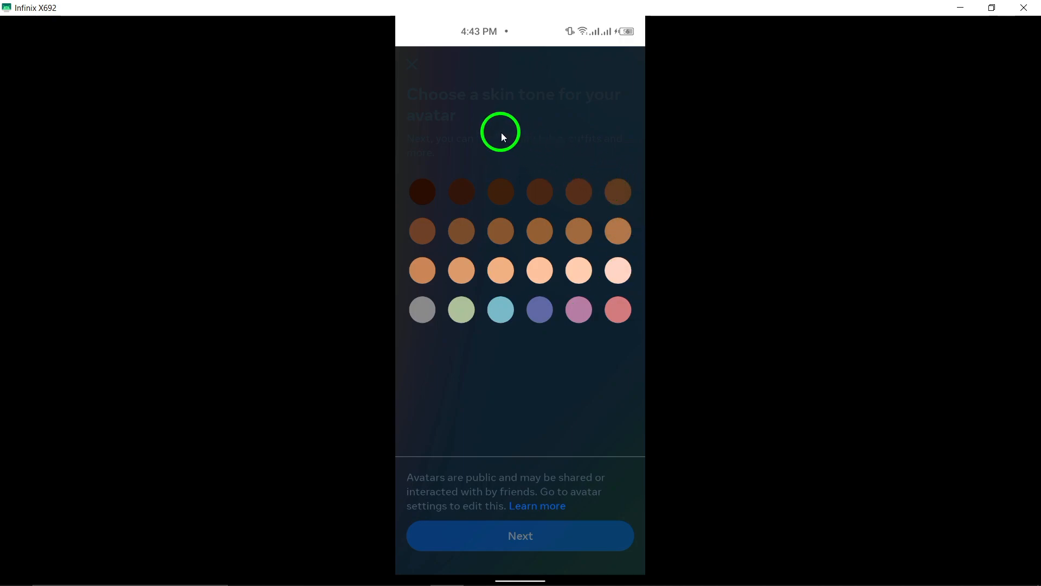